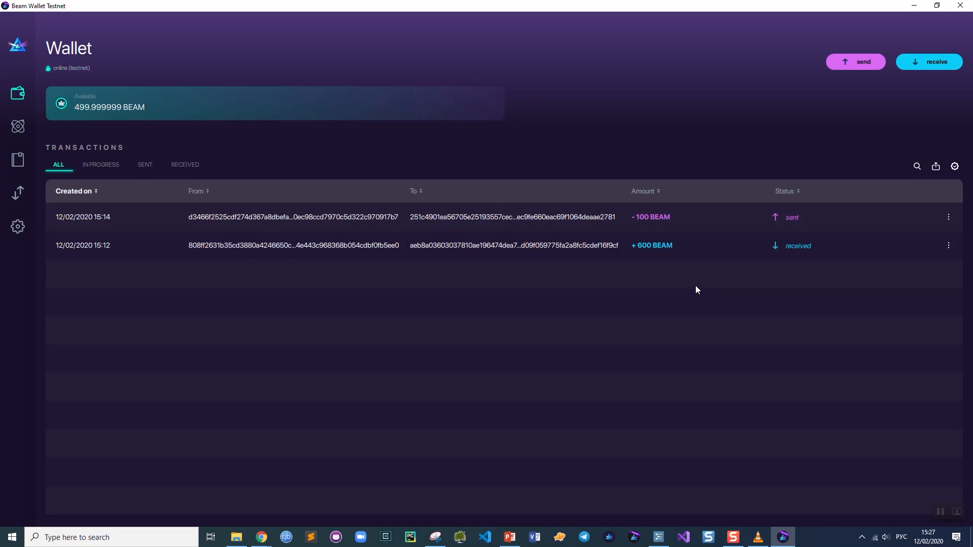
Send 150 BEAM to the recipient address beginning 251c4901ea56705e.
{"action": "left_click", "coordinate": [855, 62]}
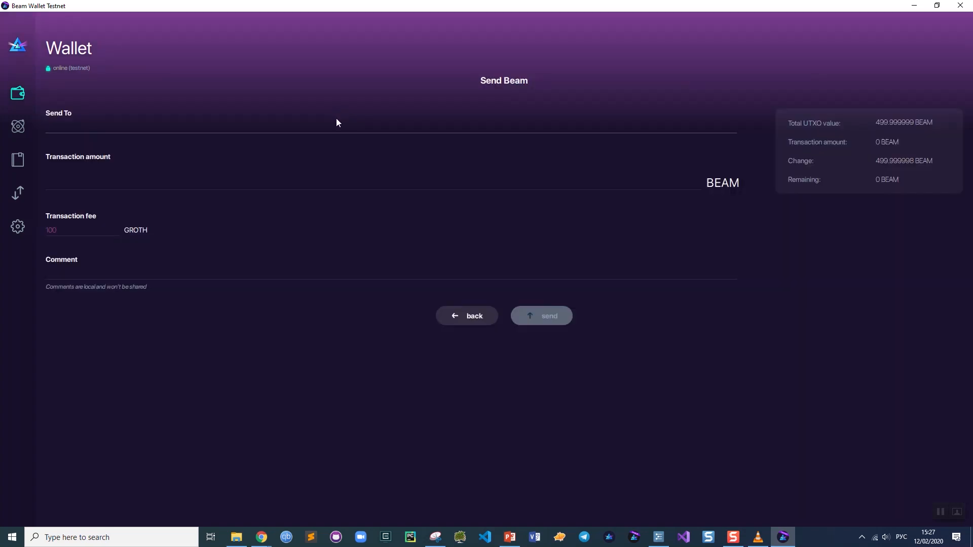
{"action": "type", "text": "251c4901ea56705e25193557cec4b798cf727306ec9fe660eac69f1064deaae2781"}
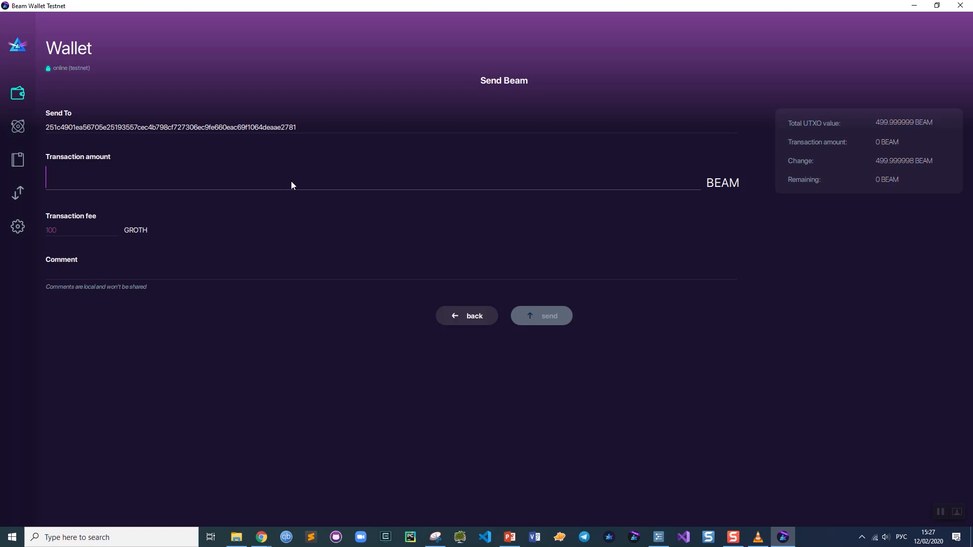
{"action": "type", "text": "150"}
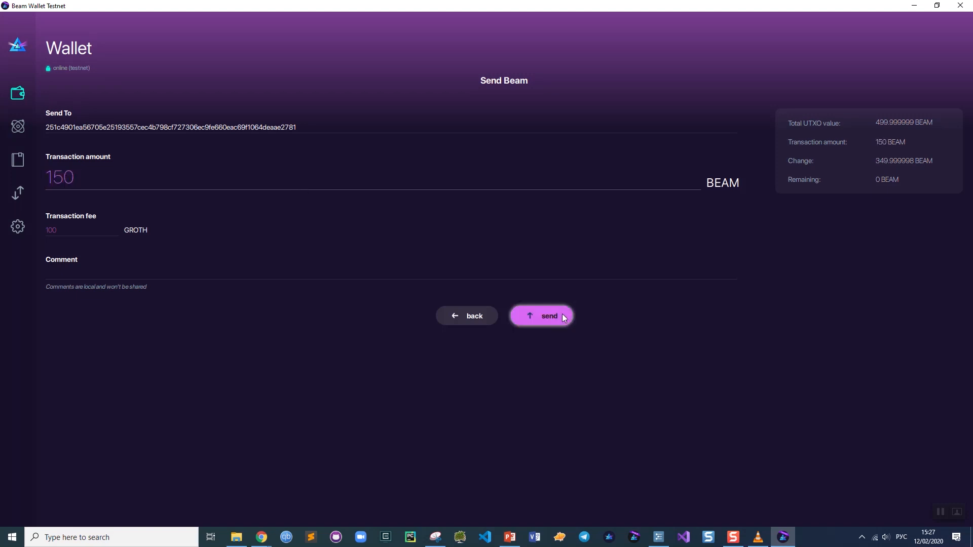
{"action": "left_click", "coordinate": [540, 317]}
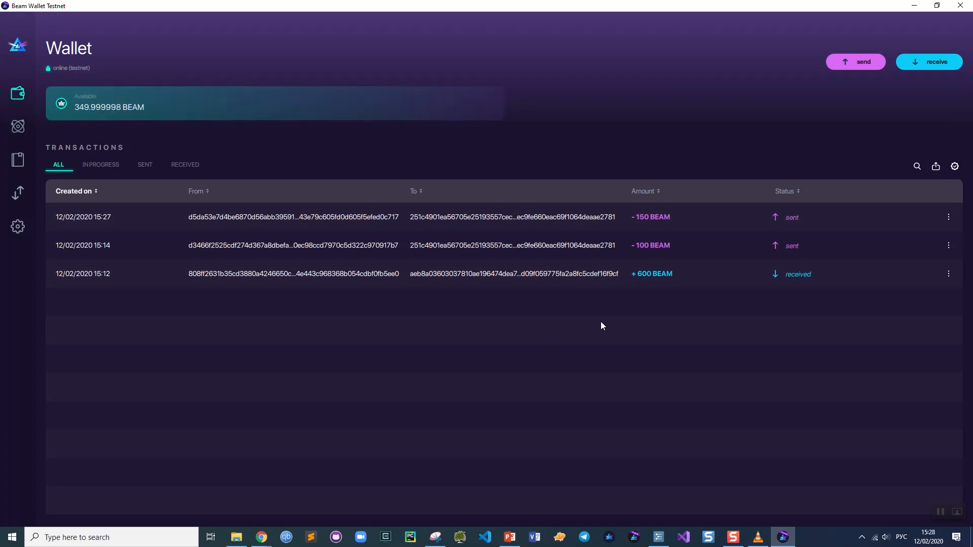
{"action": "mouse_move", "coordinate": [792, 227]}
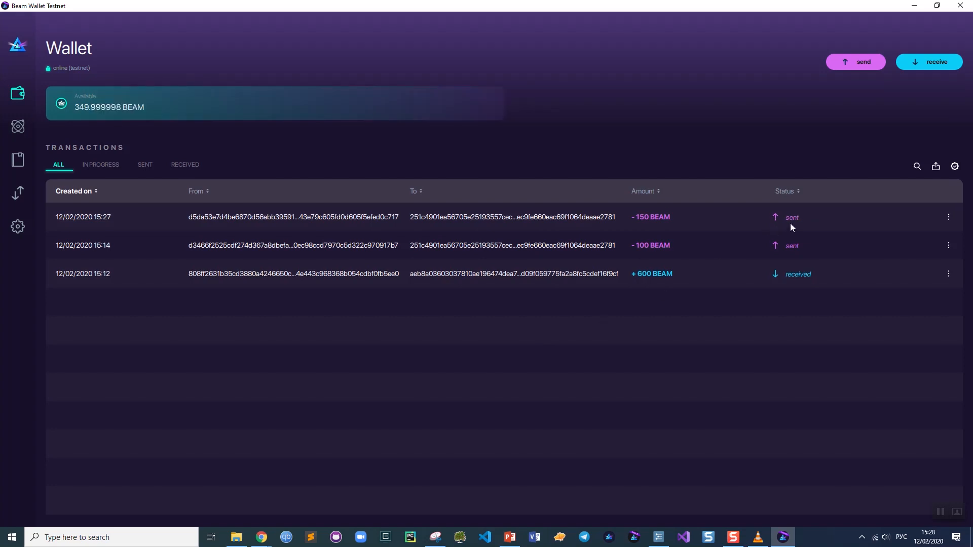
{"action": "mouse_move", "coordinate": [580, 222]}
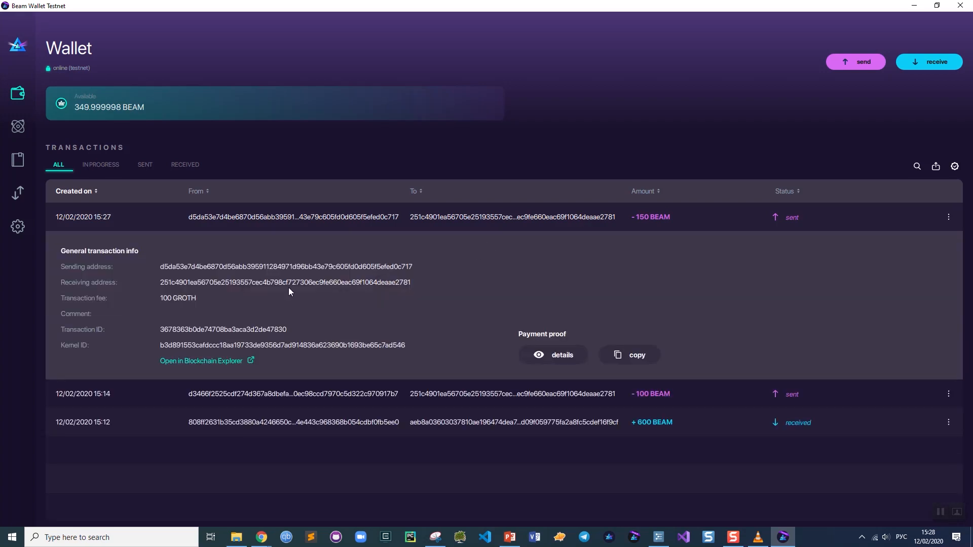
{"action": "mouse_move", "coordinate": [96, 350]}
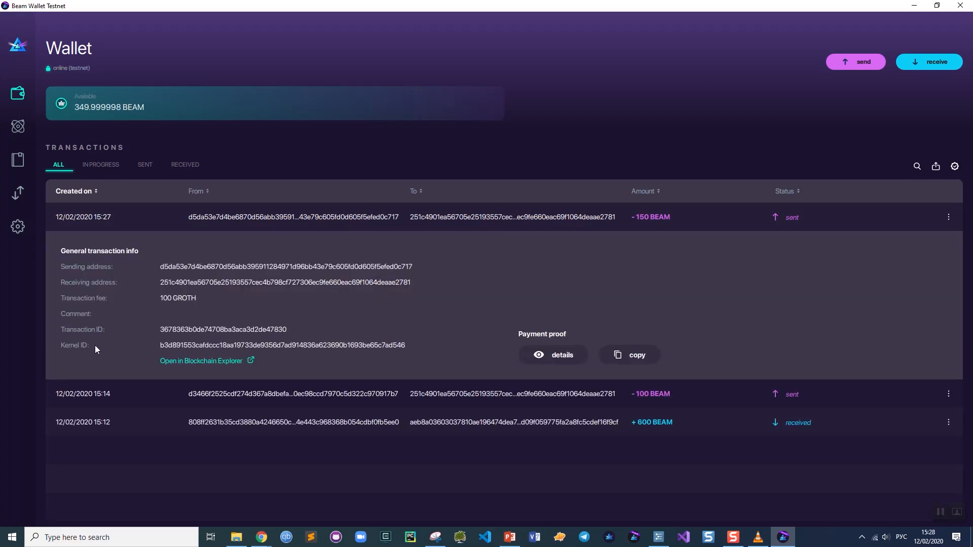
{"action": "mouse_move", "coordinate": [216, 352]}
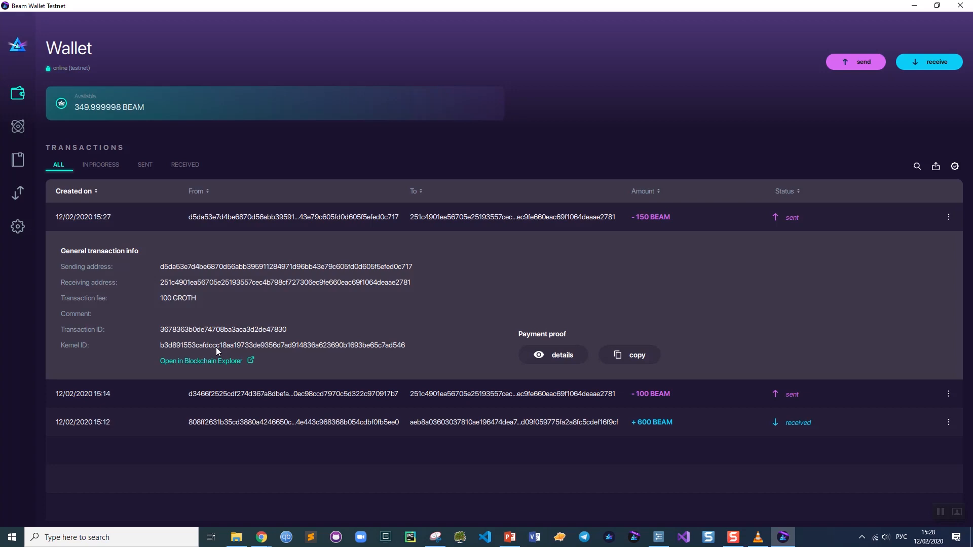
{"action": "mouse_move", "coordinate": [204, 365]}
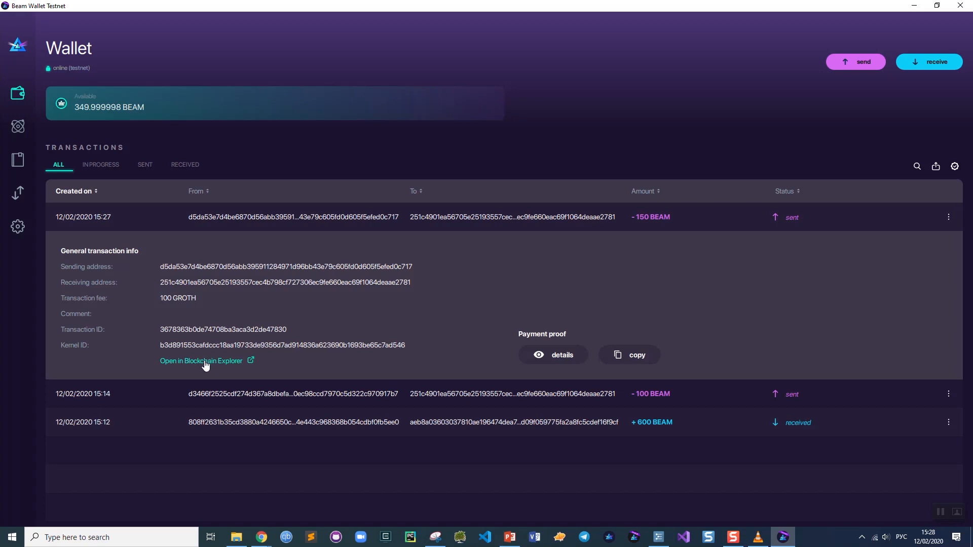
Look up the 150 BEAM transaction's kernel in the Blockchain Explorer.
{"action": "left_click", "coordinate": [201, 361]}
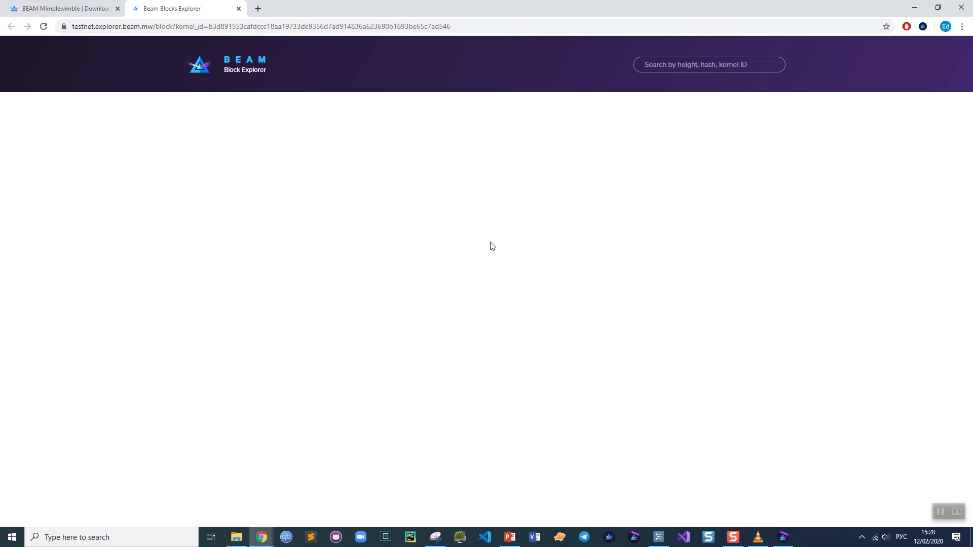
{"action": "mouse_move", "coordinate": [476, 270]}
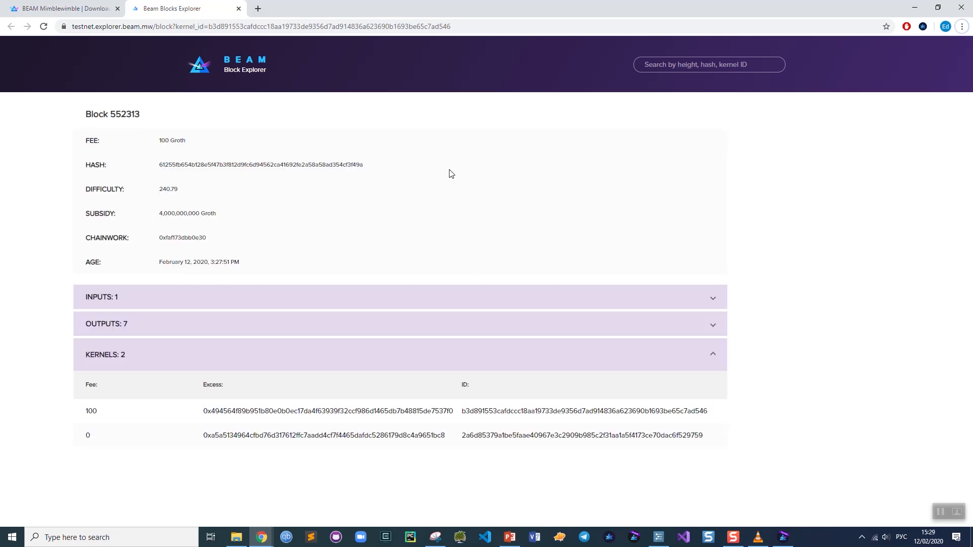
{"action": "mouse_move", "coordinate": [81, 124]}
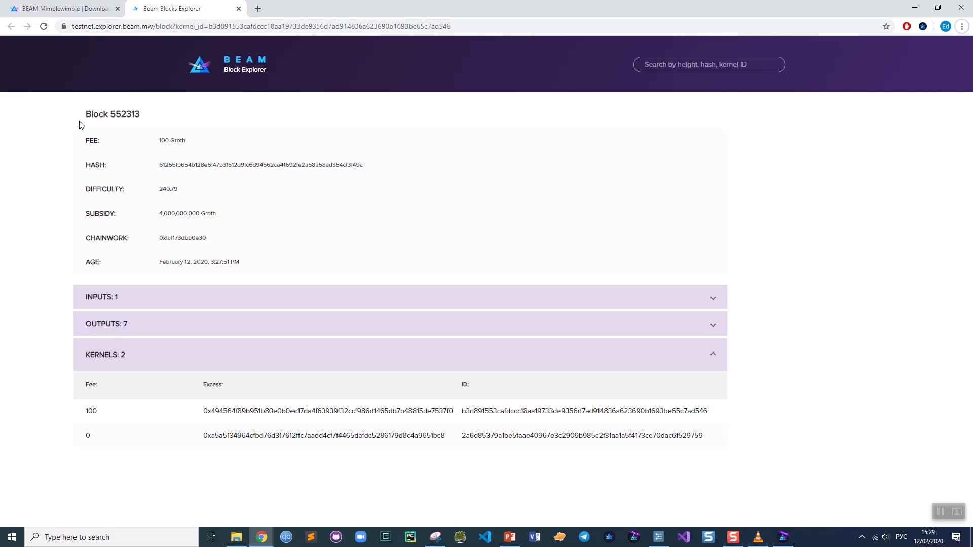
{"action": "mouse_move", "coordinate": [234, 394]}
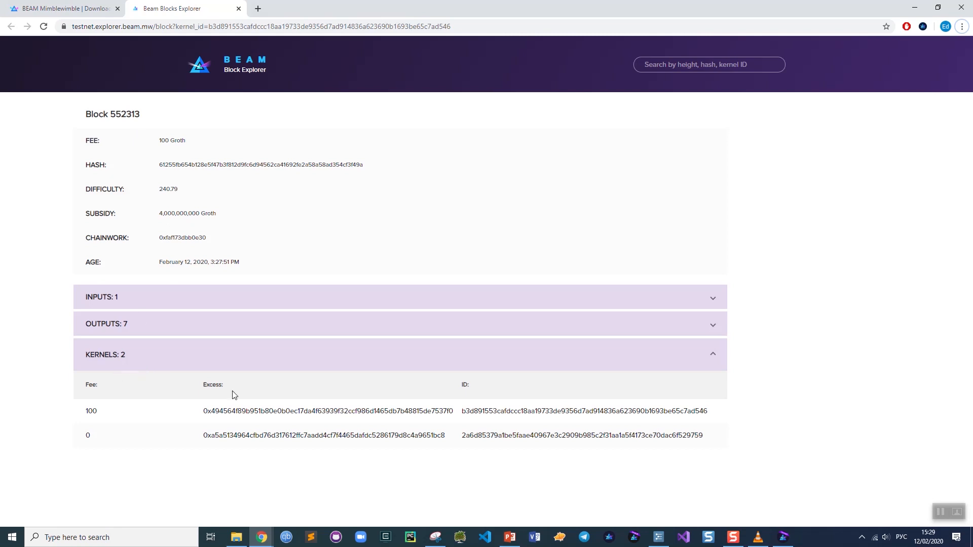
{"action": "mouse_move", "coordinate": [215, 427]}
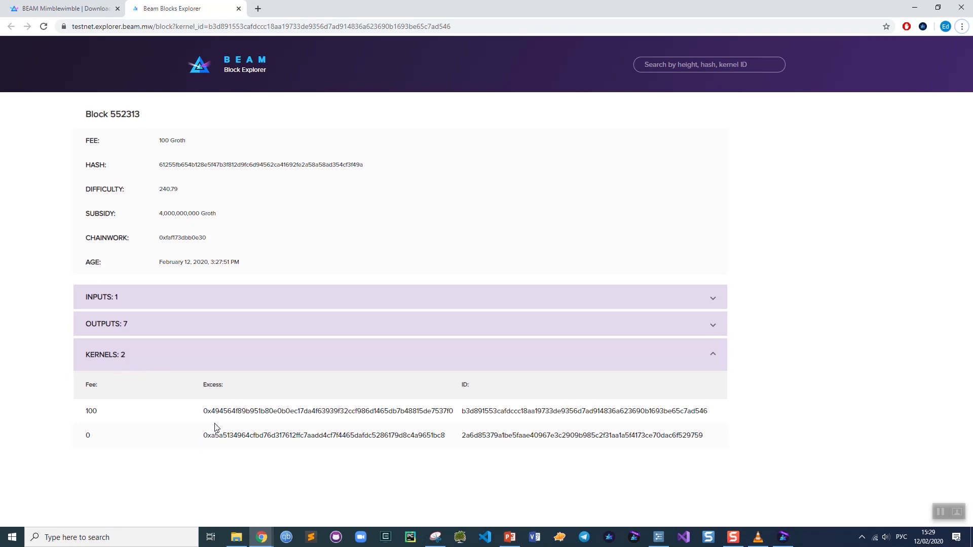
{"action": "mouse_move", "coordinate": [219, 423]}
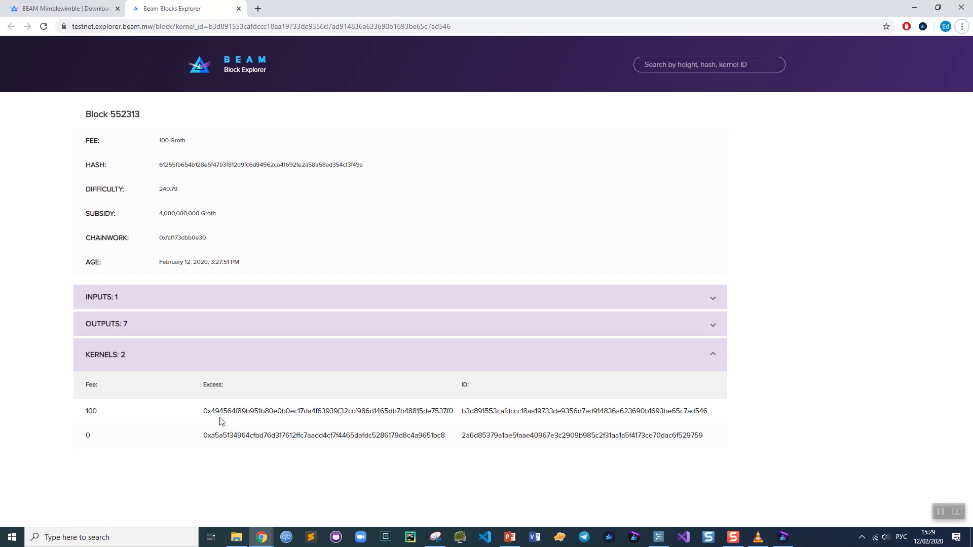
Return from the block 552313 explorer page to the wallet's transaction details.
{"action": "left_click", "coordinate": [782, 537]}
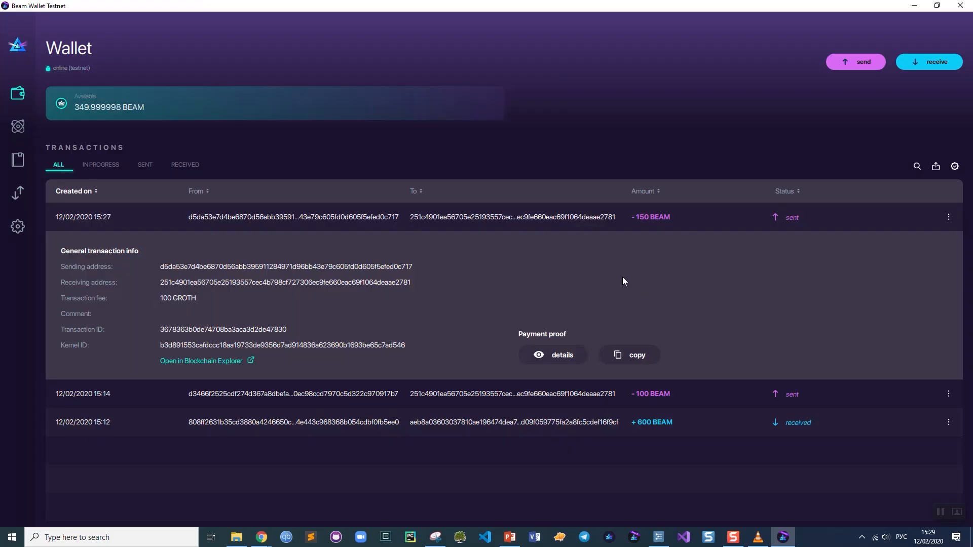
{"action": "mouse_move", "coordinate": [460, 317]}
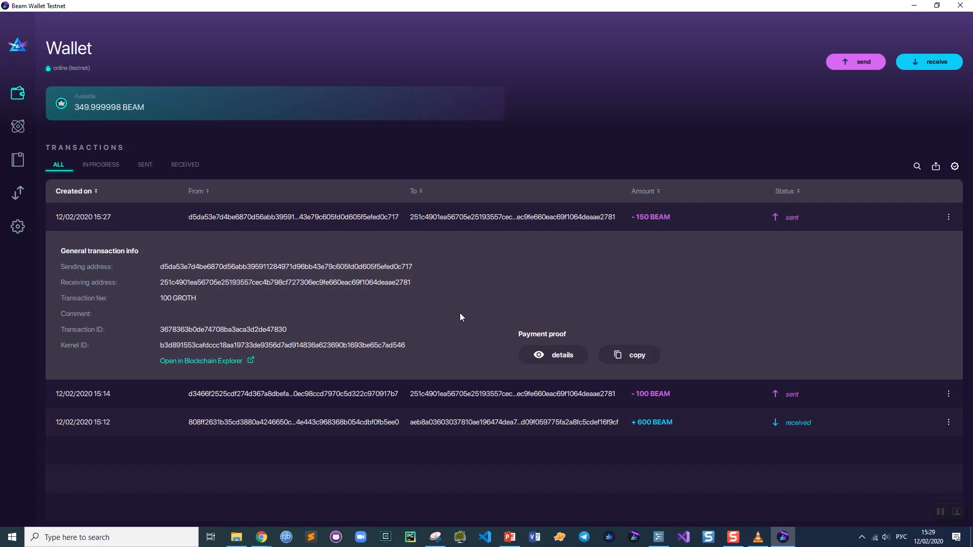
{"action": "mouse_move", "coordinate": [554, 355]}
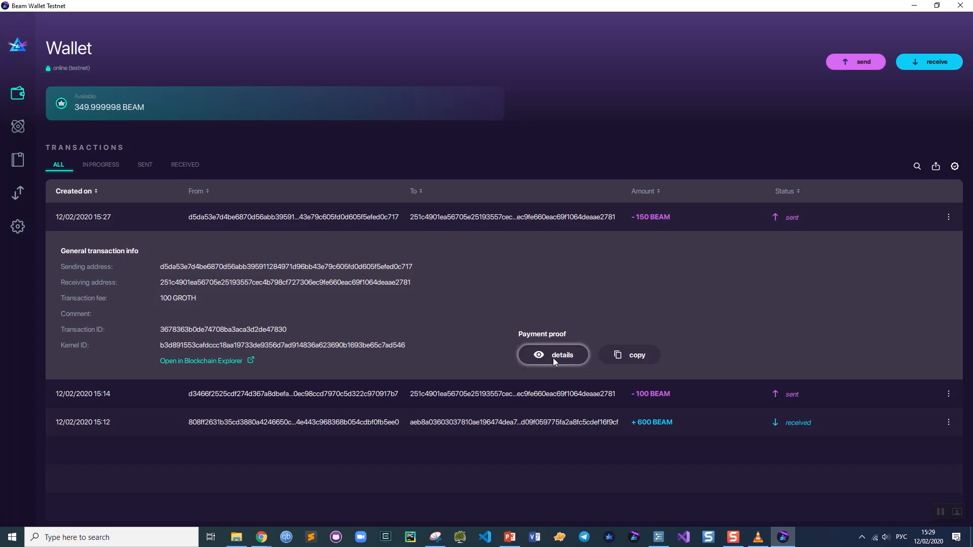
View the 150 BEAM transaction's payment proof and copy its proof code.
{"action": "left_click", "coordinate": [552, 354]}
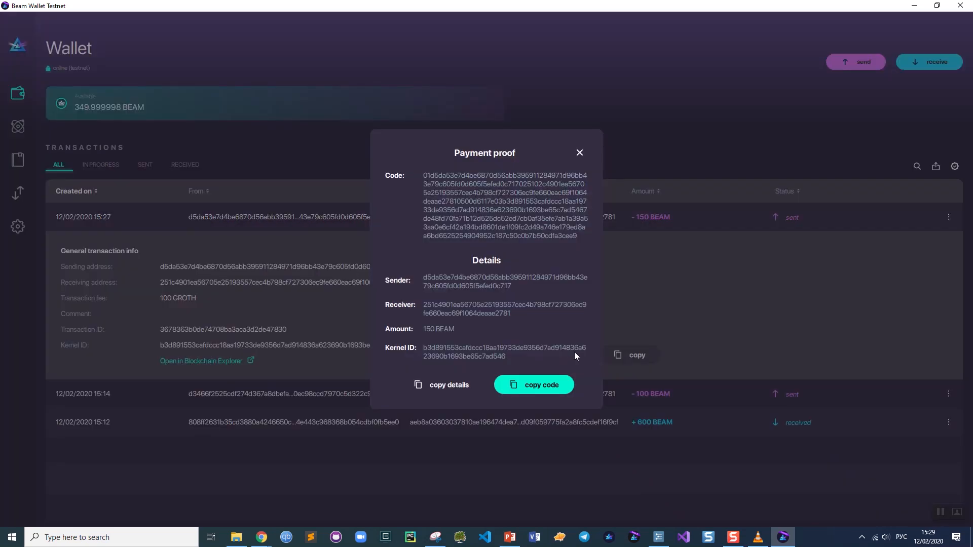
{"action": "mouse_move", "coordinate": [493, 249]}
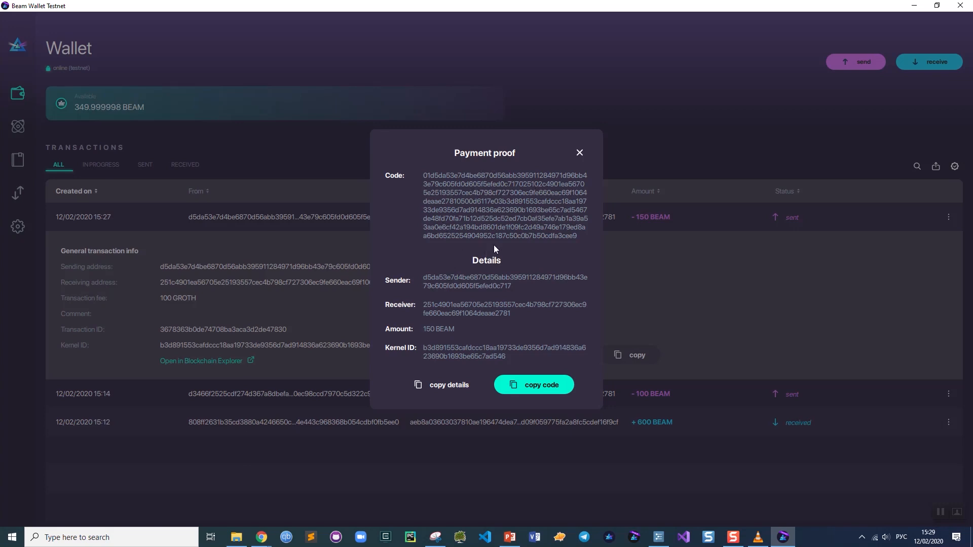
{"action": "mouse_move", "coordinate": [466, 289]}
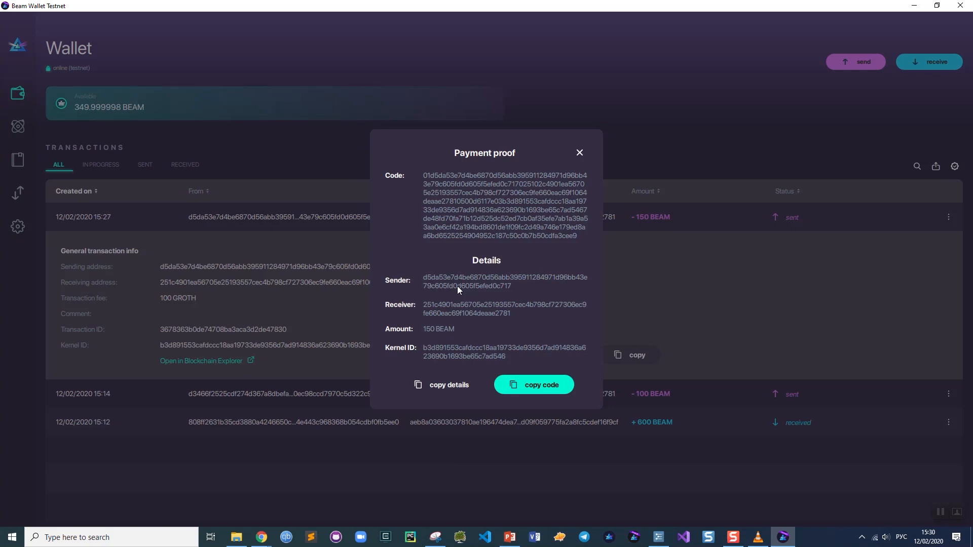
{"action": "mouse_move", "coordinate": [477, 336]}
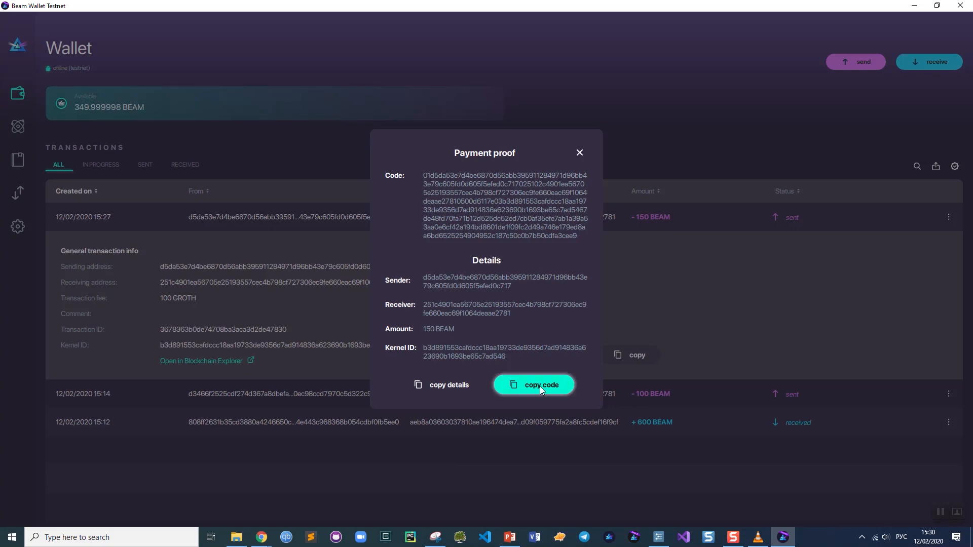
{"action": "left_click", "coordinate": [578, 153]}
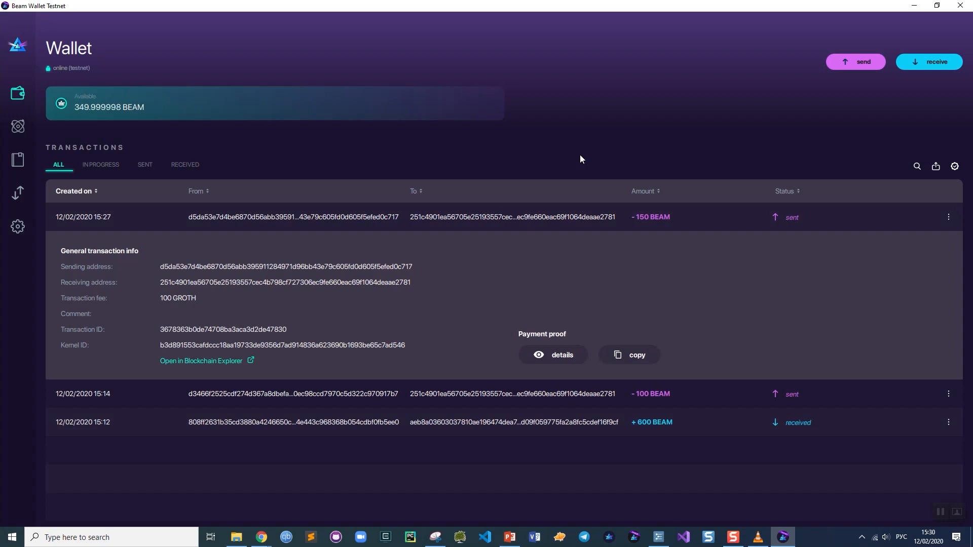
{"action": "mouse_move", "coordinate": [911, 129]}
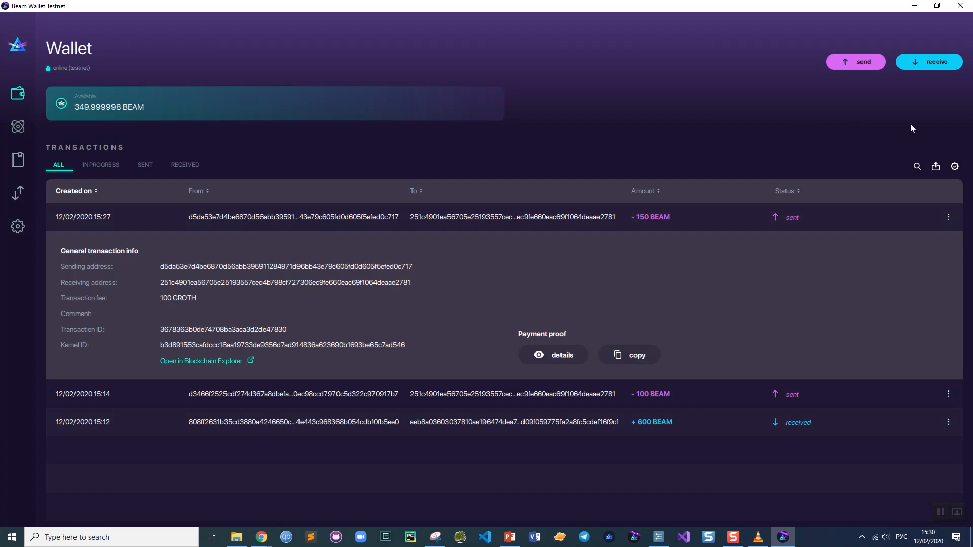
{"action": "mouse_move", "coordinate": [955, 166]}
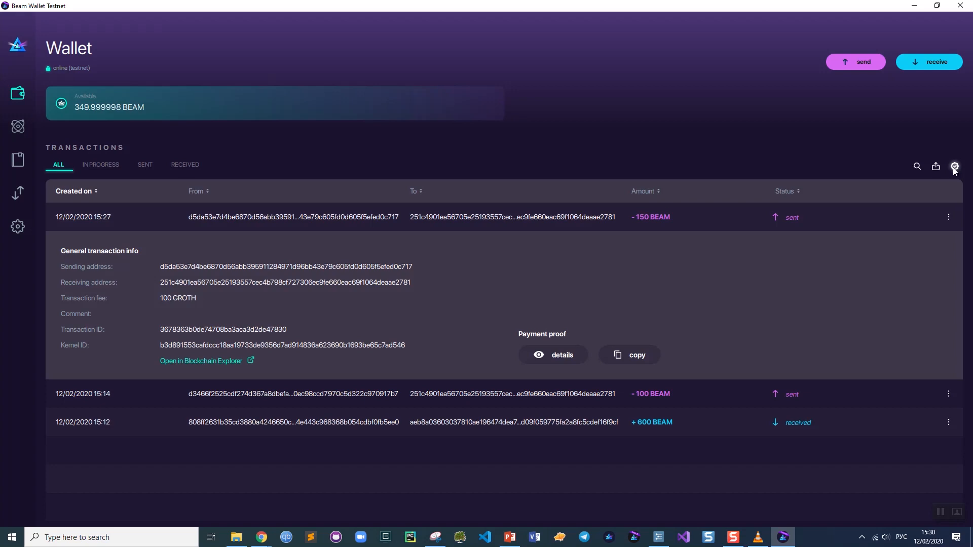
Start payment proof verification for the copied 150 BEAM proof code.
{"action": "left_click", "coordinate": [955, 166]}
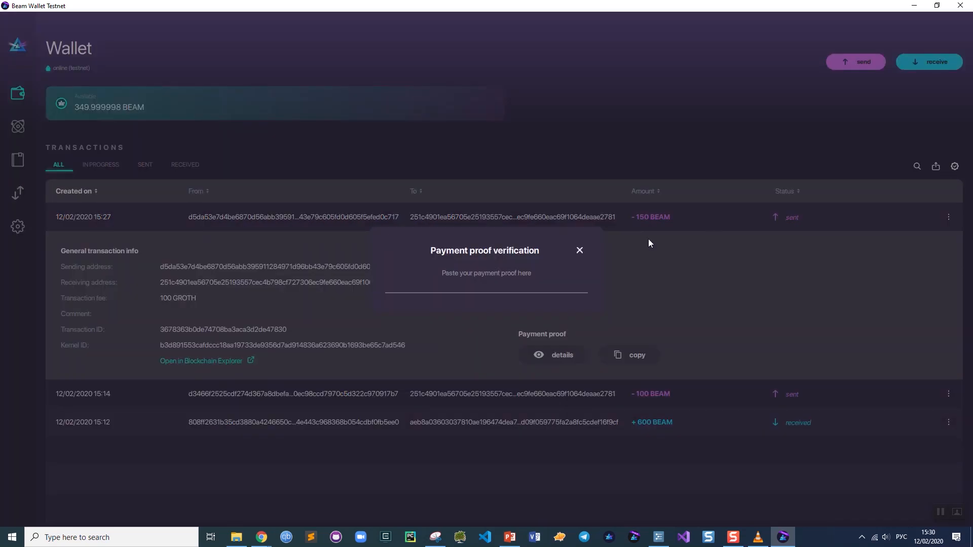
{"action": "mouse_move", "coordinate": [502, 283]}
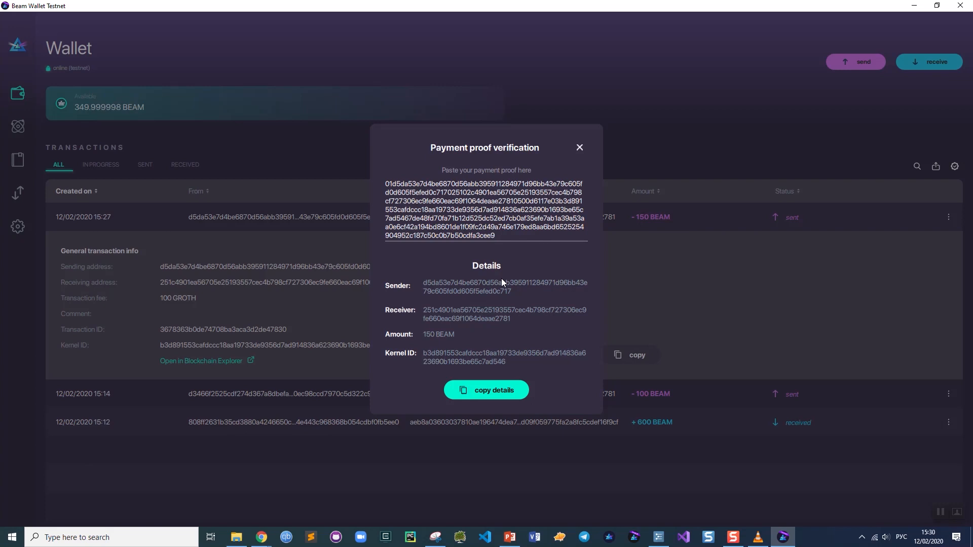
{"action": "mouse_move", "coordinate": [513, 285]}
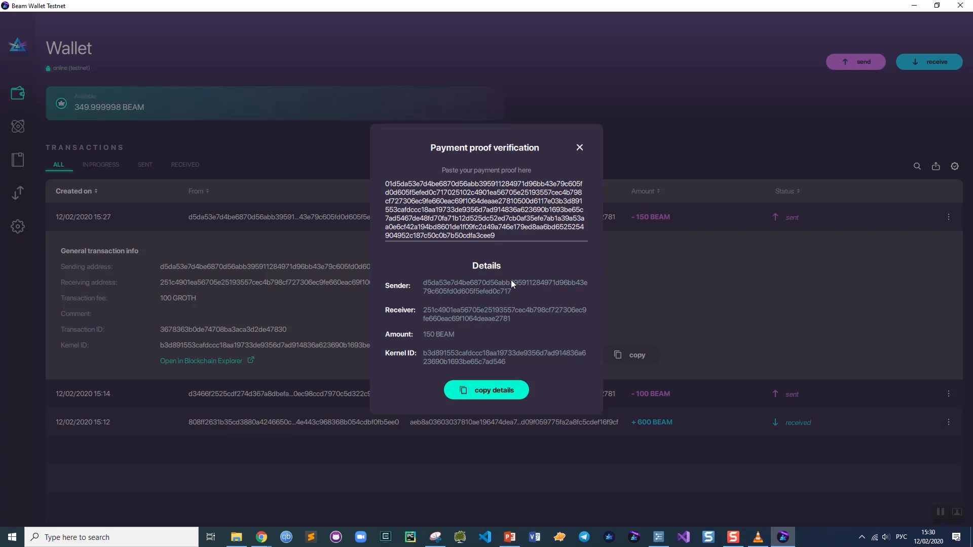
{"action": "mouse_move", "coordinate": [453, 359]}
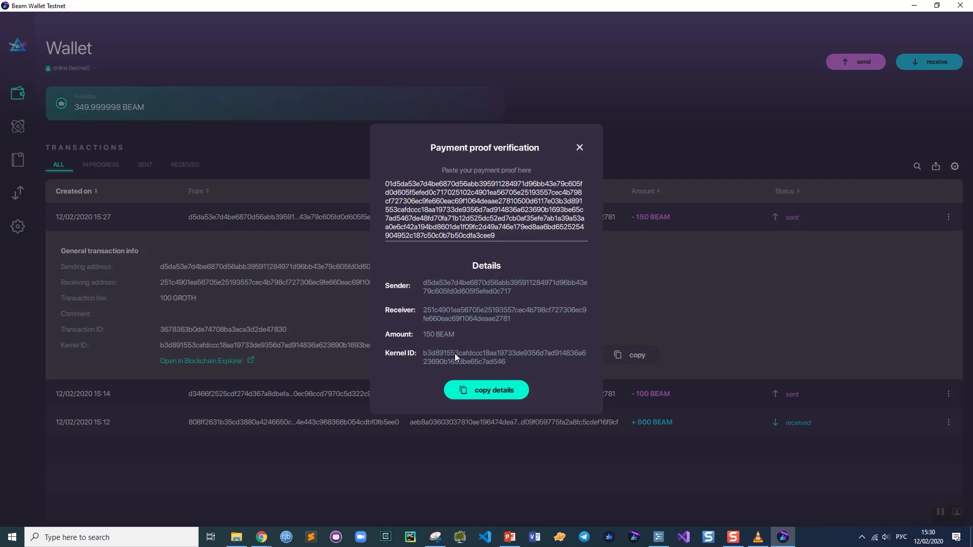
{"action": "mouse_move", "coordinate": [504, 320]}
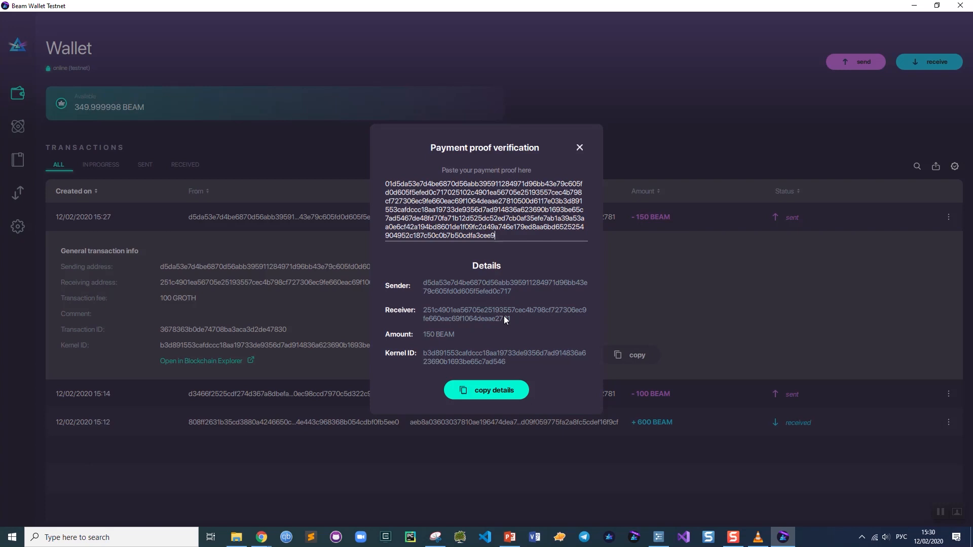
{"action": "mouse_move", "coordinate": [480, 361]}
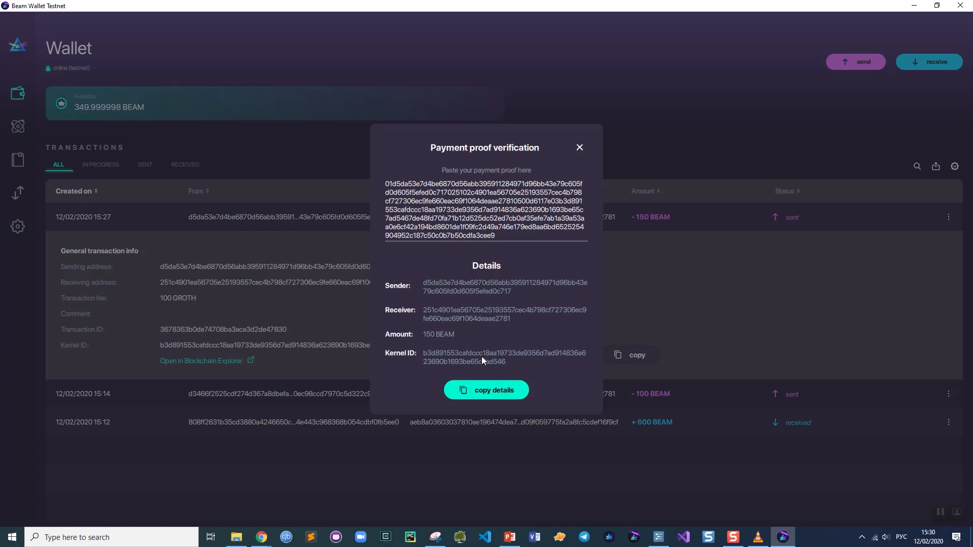
{"action": "mouse_move", "coordinate": [505, 328]}
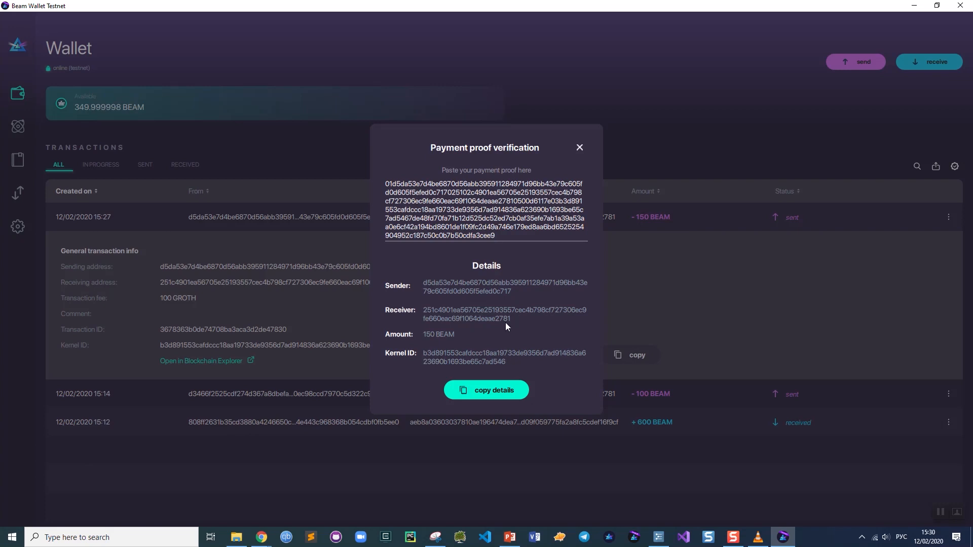
{"action": "mouse_move", "coordinate": [437, 338]}
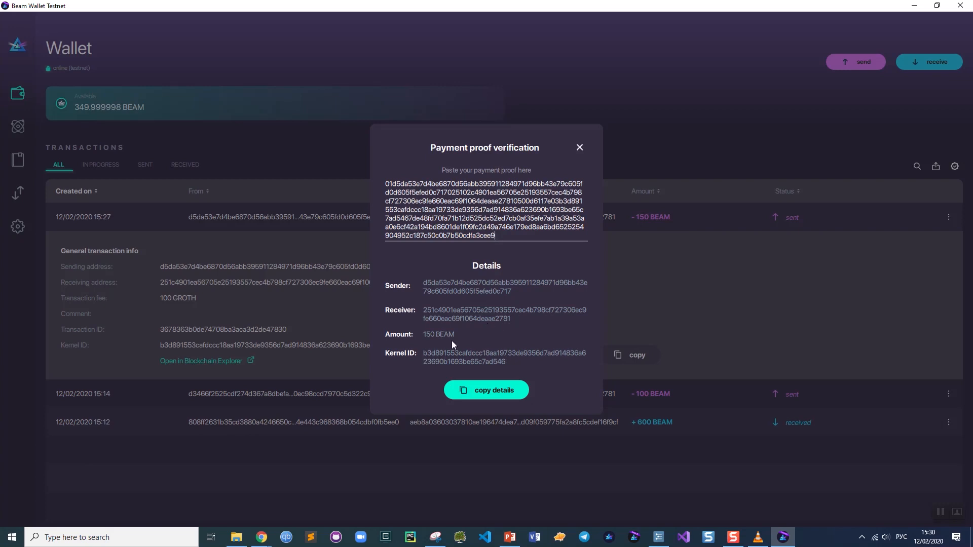
{"action": "mouse_move", "coordinate": [478, 326]}
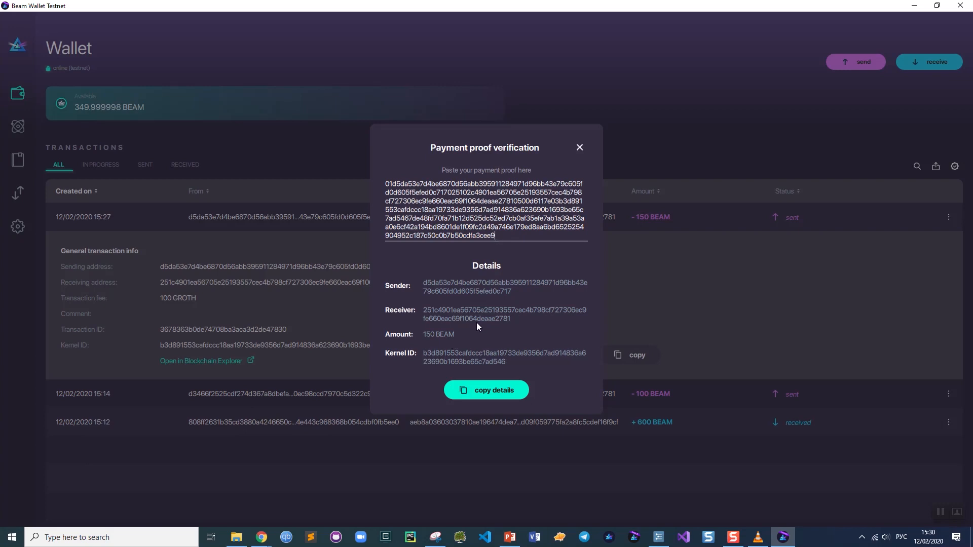